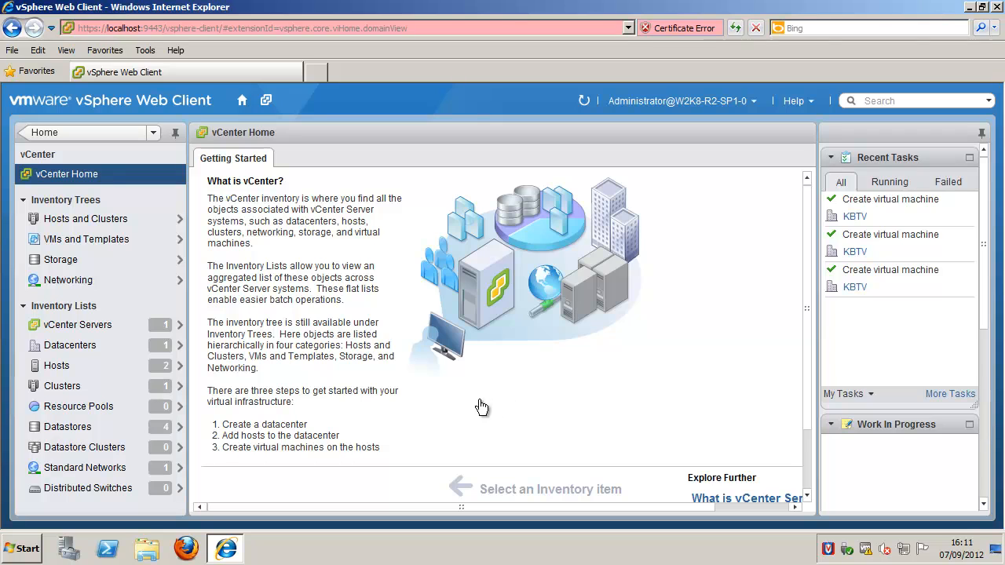
Open the Hosts inventory list from vCenter Home.
click(57, 364)
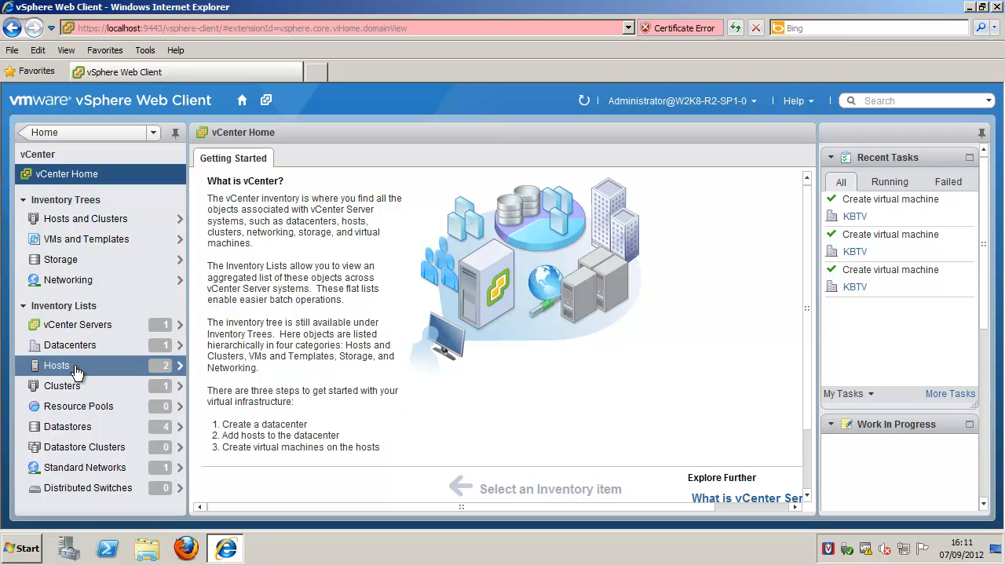
click(56, 365)
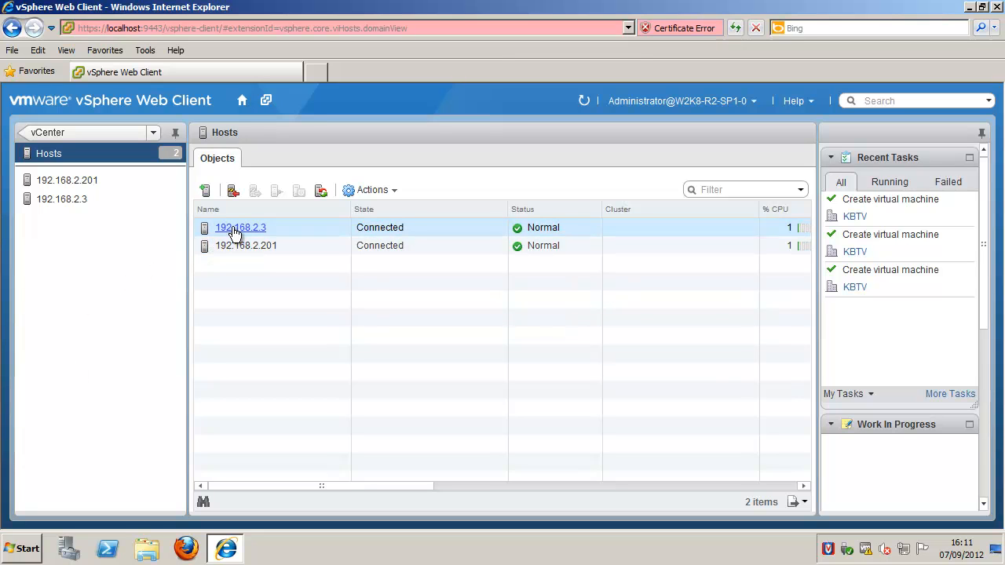
Start a New Resource Pool for host 192.168.2.3 from its All vCenter Actions menu.
right_click(240, 227)
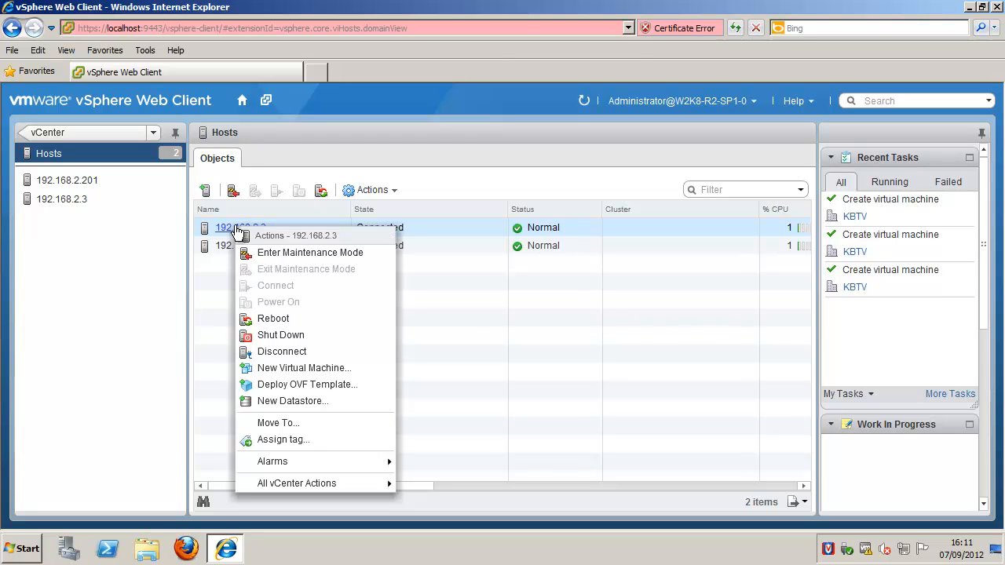
mouse_move(297, 483)
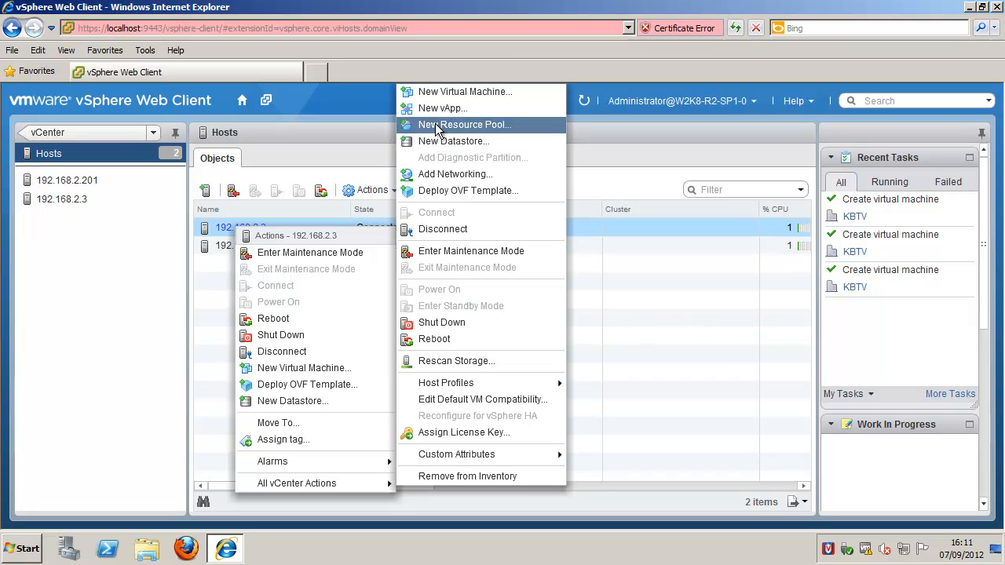
click(466, 124)
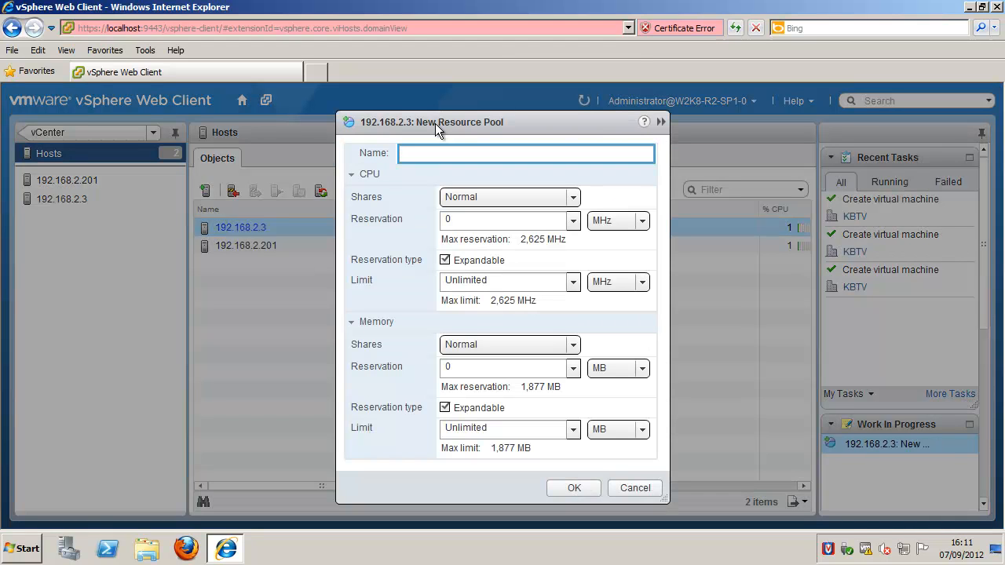
Name the resource pool 'Videoproduction' and confirm with default CPU and memory.
text(Videoproduction)
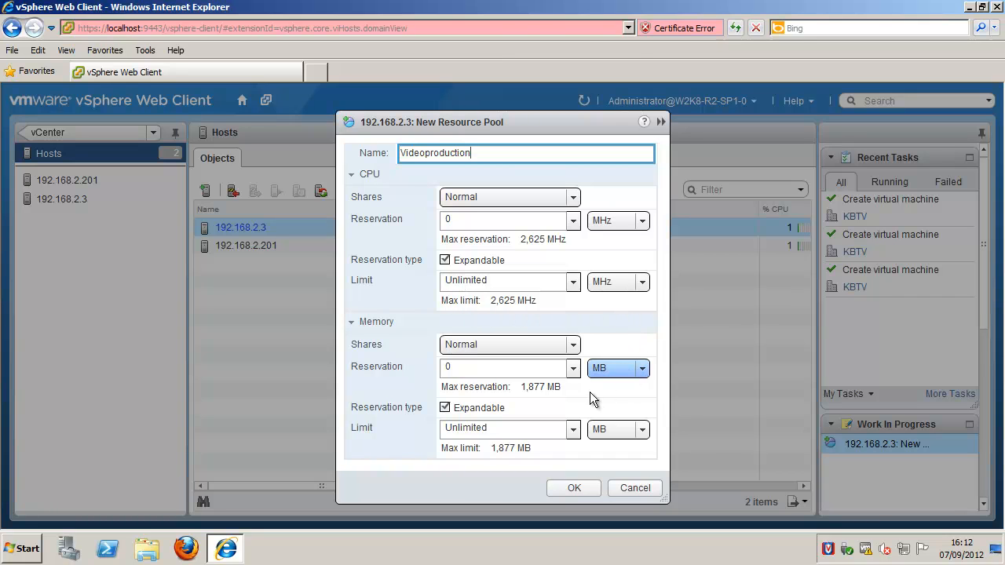
click(573, 487)
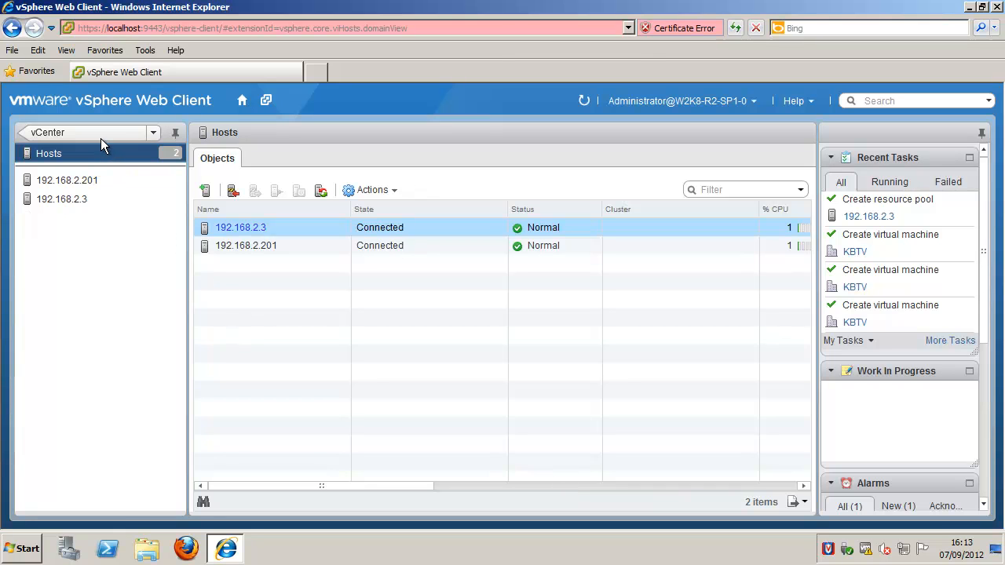
Go back to vCenter Home and open the Resource Pools inventory list.
click(86, 132)
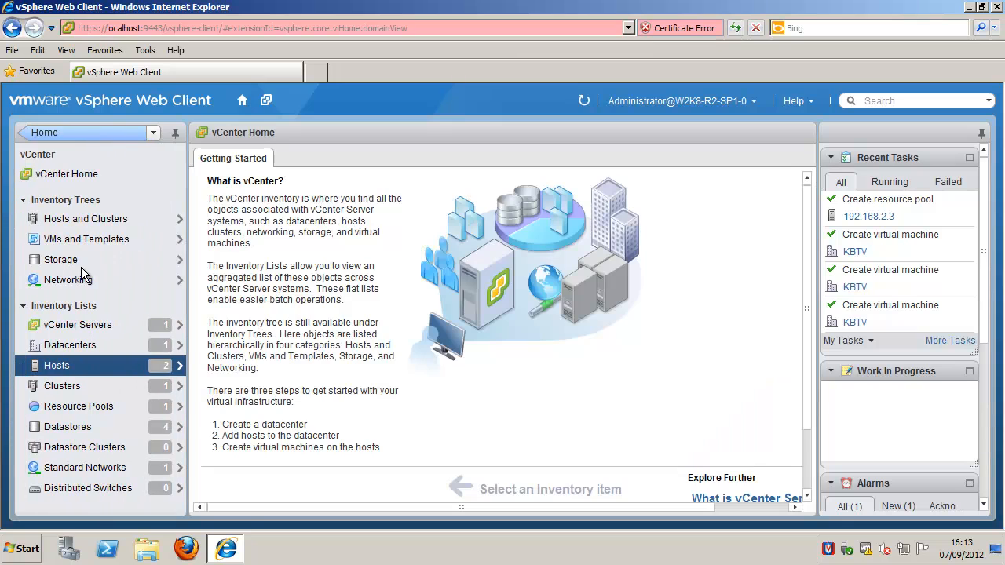
click(78, 406)
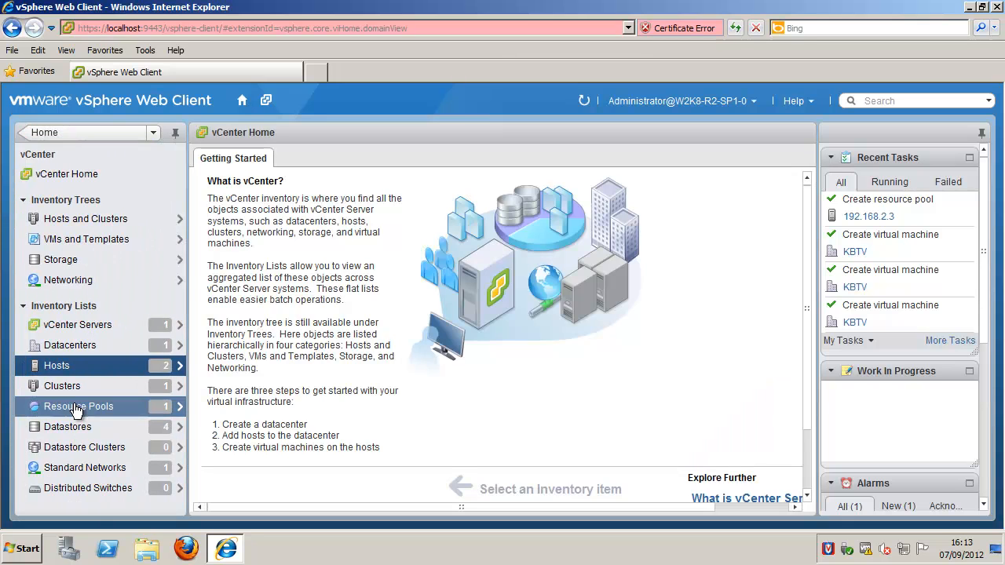
click(77, 405)
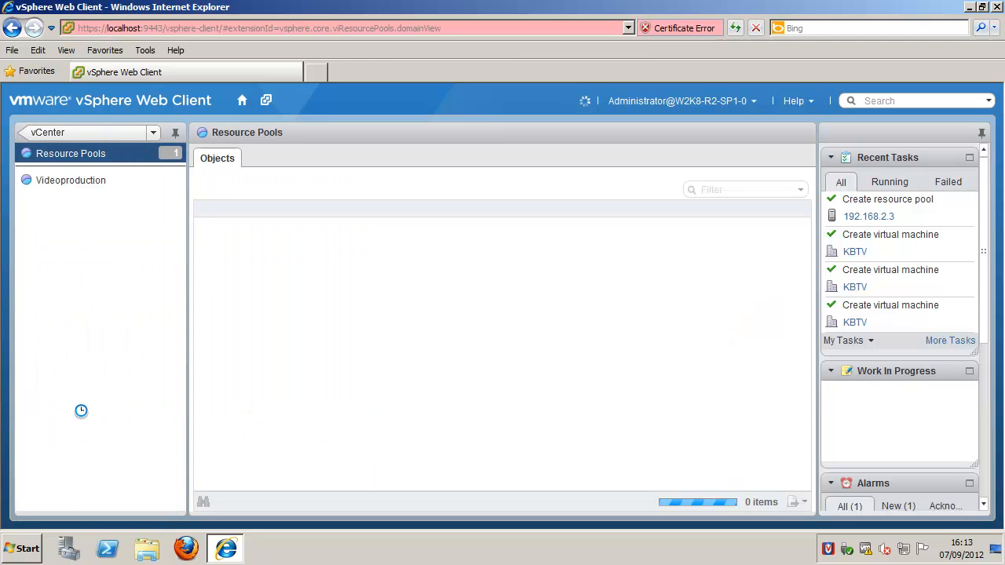